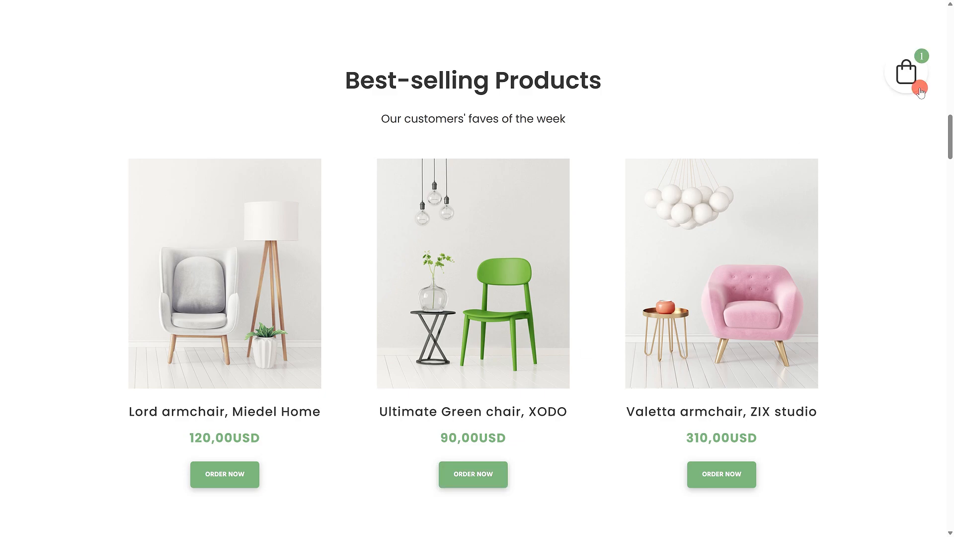
Preview the cart with the 10% promo applied (81 USD total), then return to My websites.
left_click(906, 71)
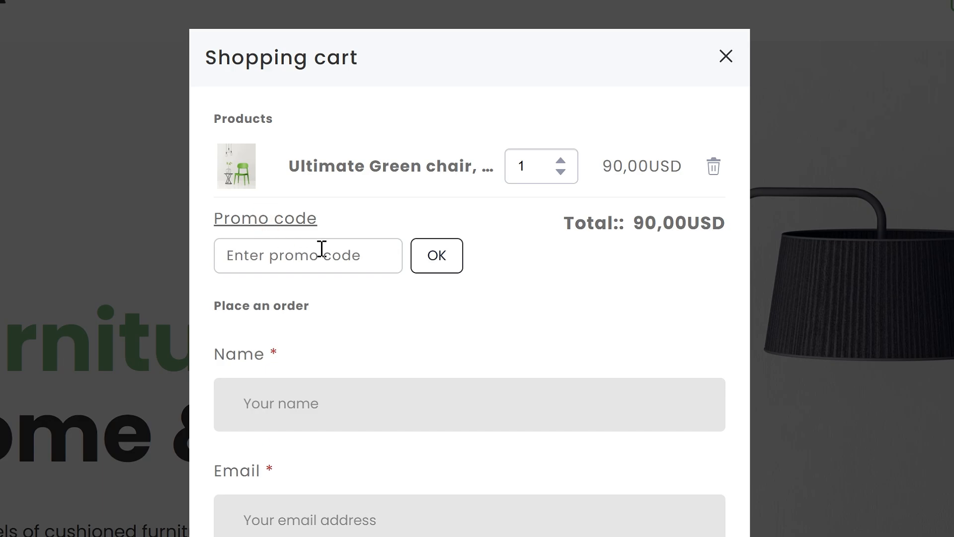
left_click(436, 256)
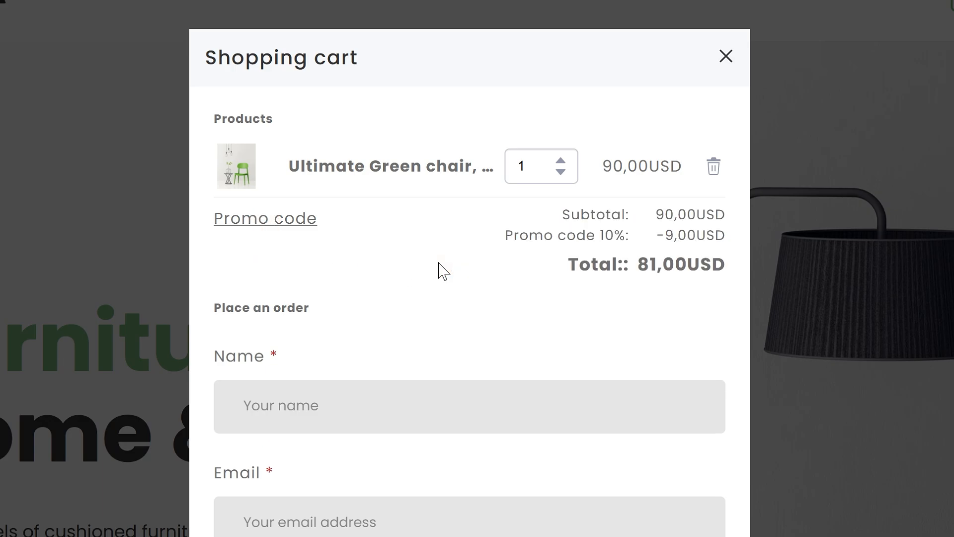
left_click(725, 56)
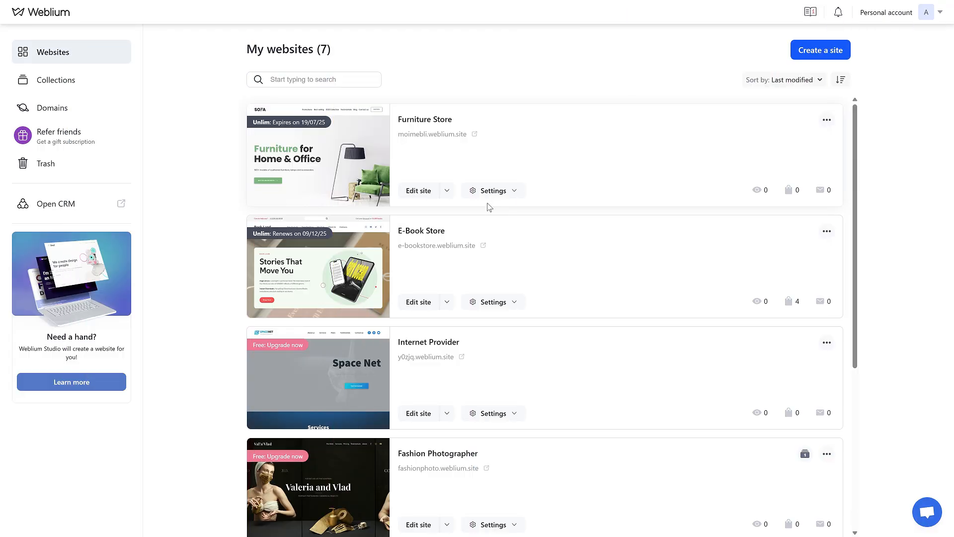
Create a new promo code draft under the Furniture Store's Store > Promo codes settings.
left_click(493, 190)
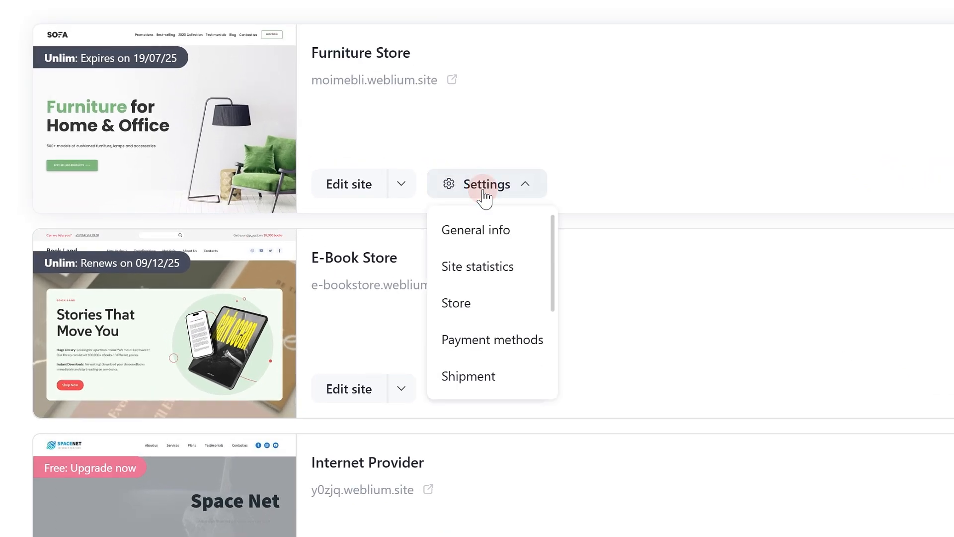
left_click(456, 304)
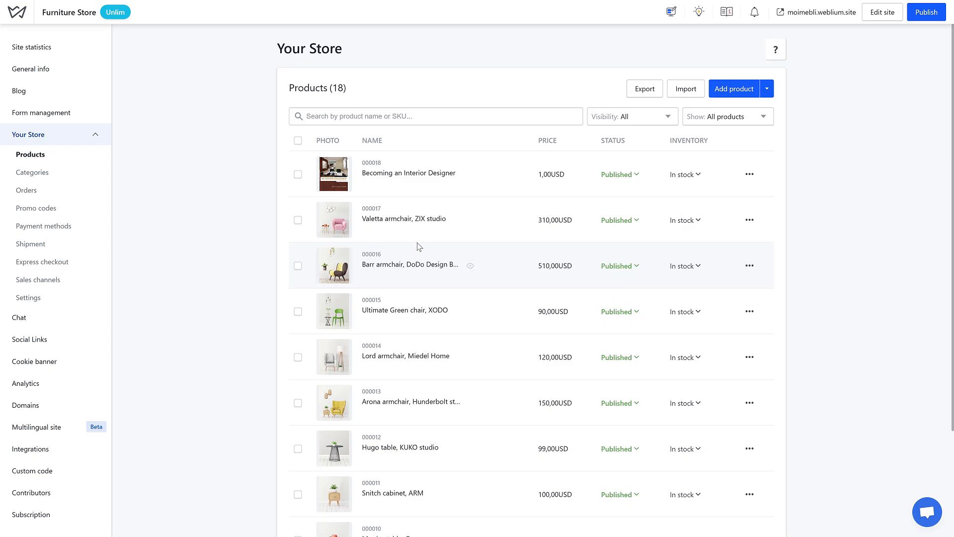
left_click(36, 207)
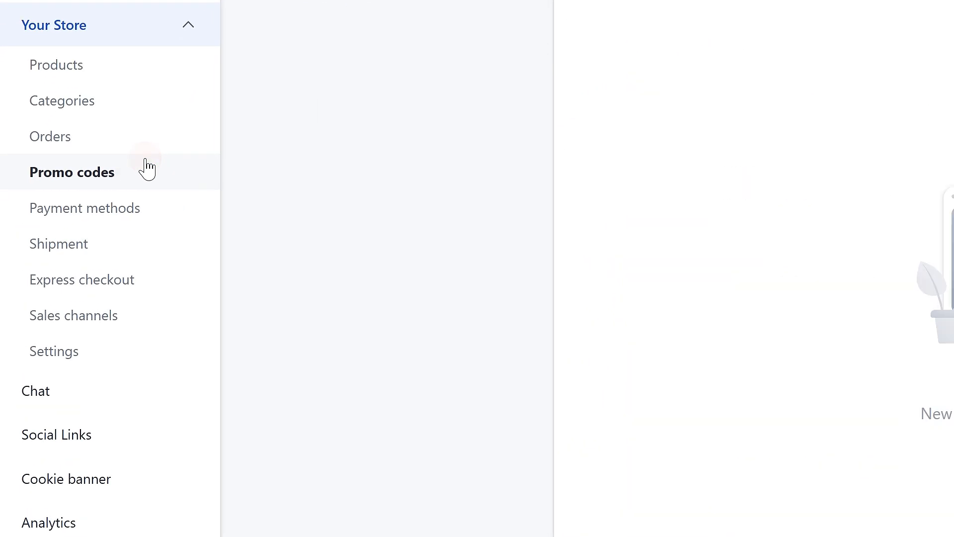
left_click(72, 171)
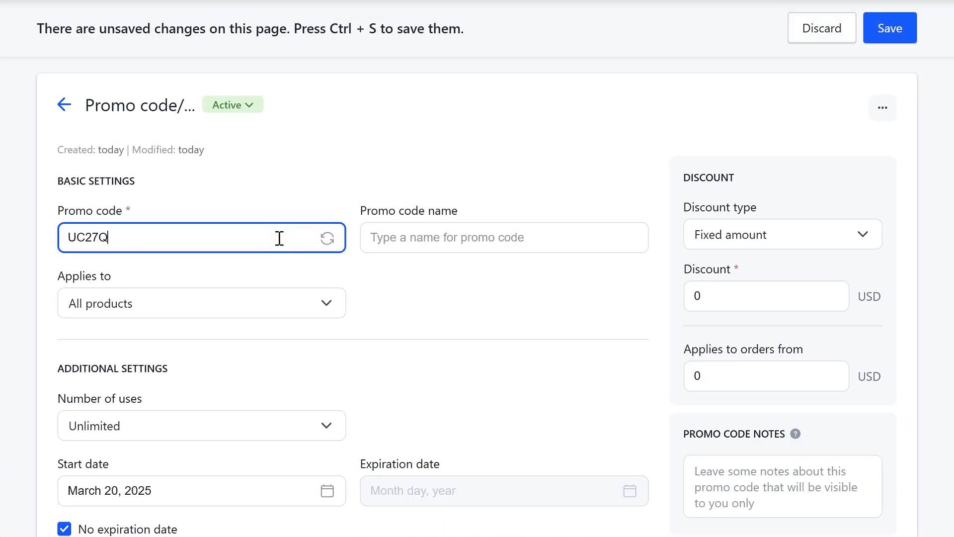
Replace the typed SALE10% with regenerated code 7K2CIN36 and name the promo 'Sale 10%'.
type("SALE10%")
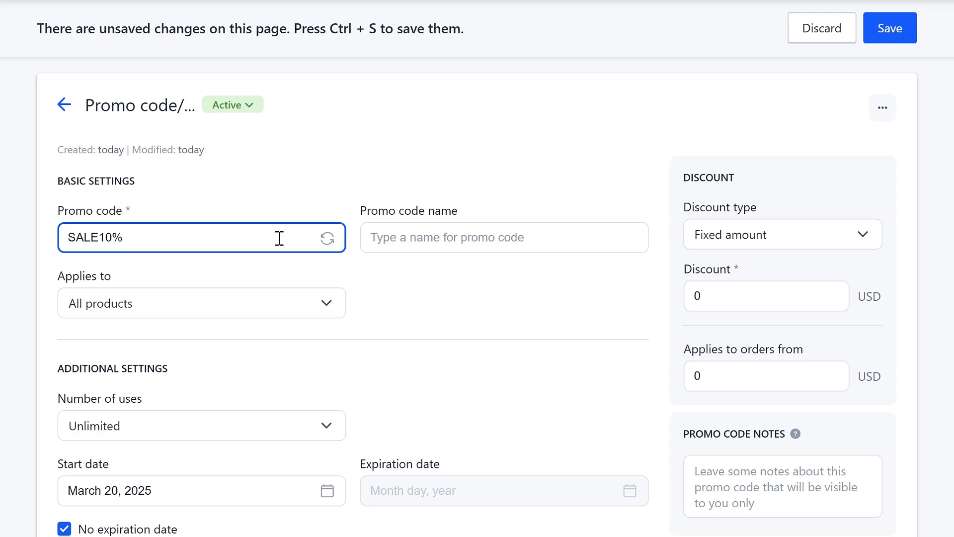
left_click(328, 238)
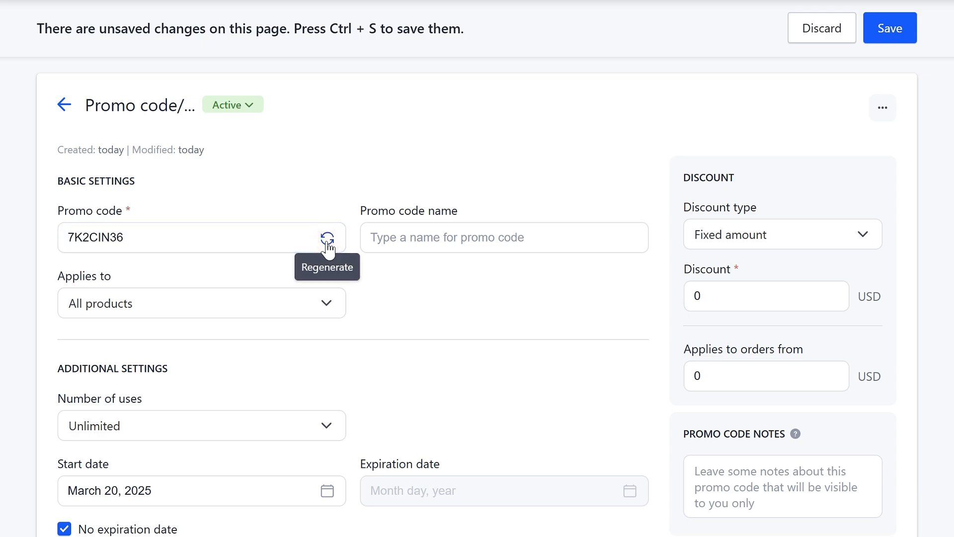
left_click(504, 238)
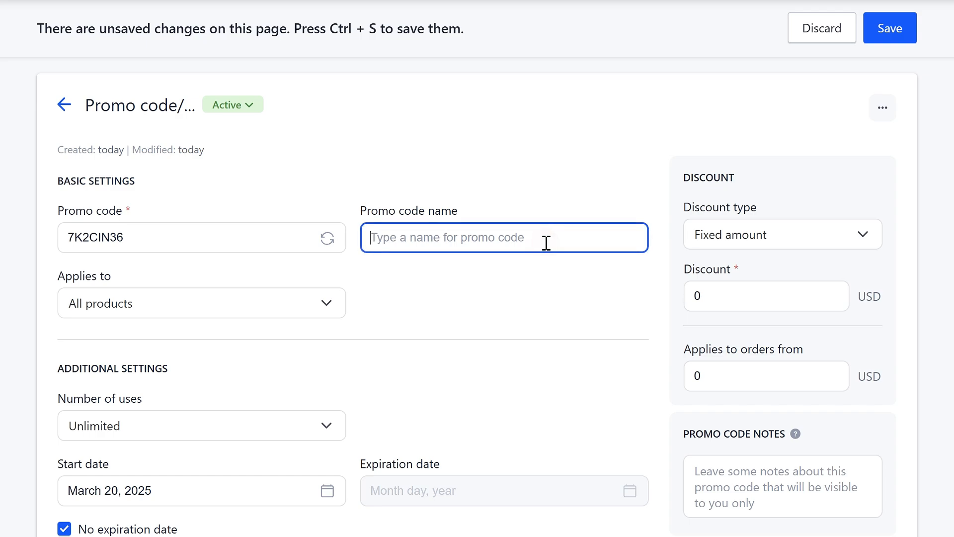
type("Sale 10%")
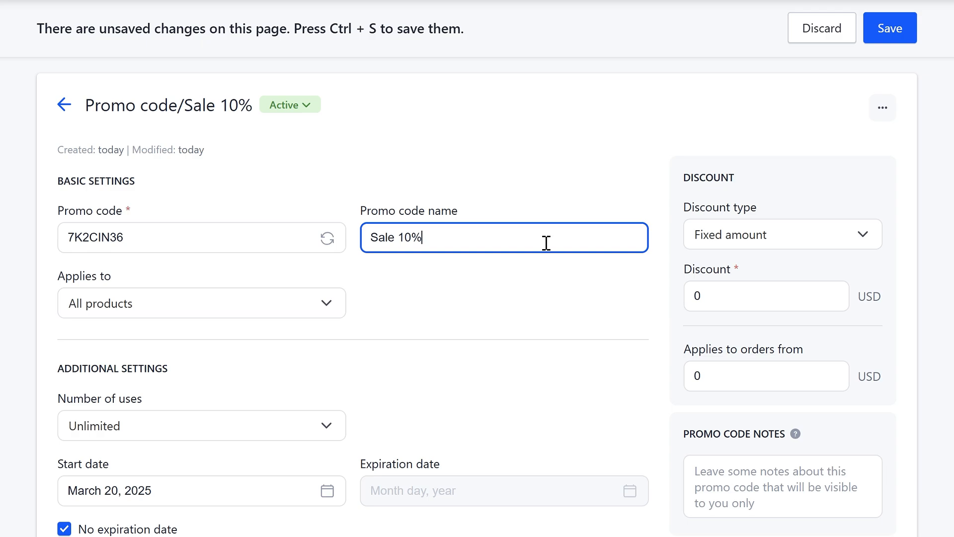
Set the discount type to Percentage with a value of 10.
left_click(782, 234)
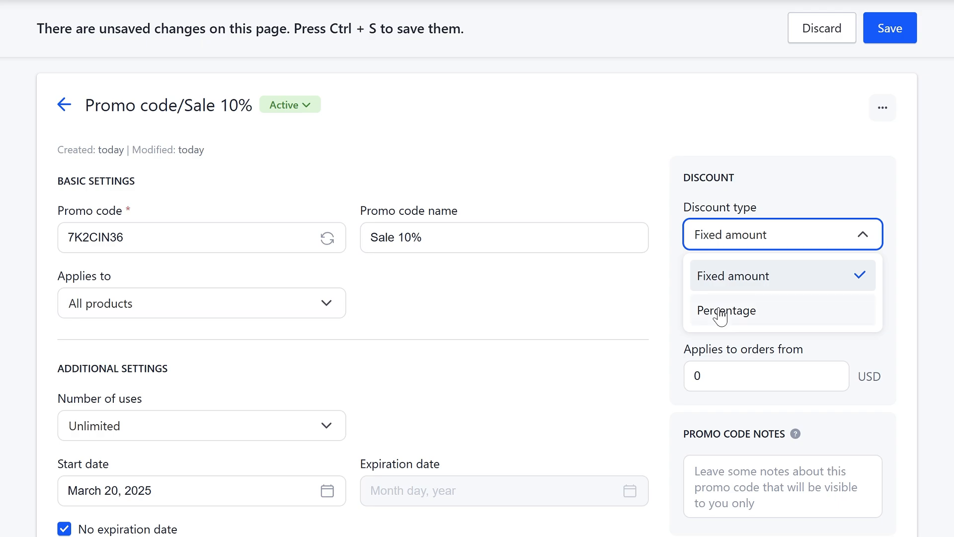
left_click(727, 310)
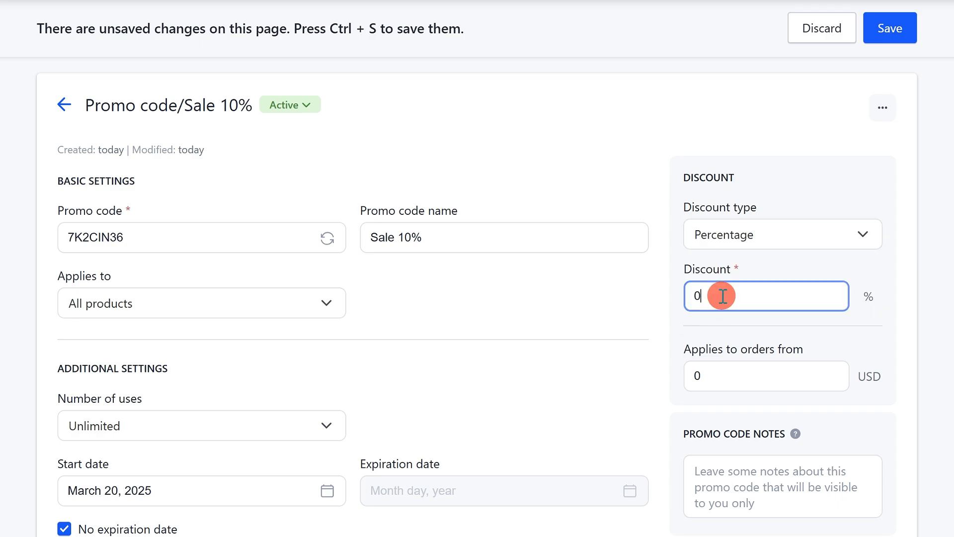
type("10")
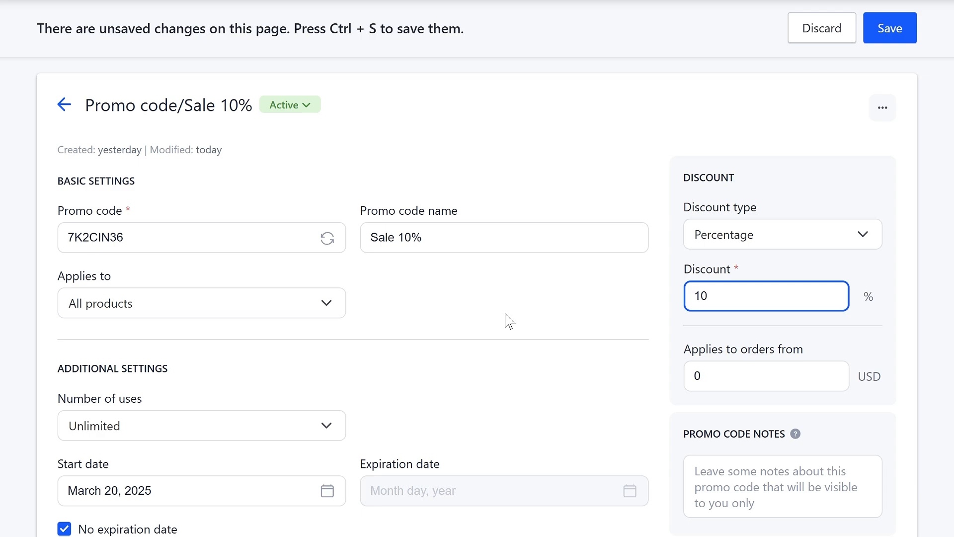
Apply the code only to the Top Collections category and save the promo code.
left_click(201, 303)
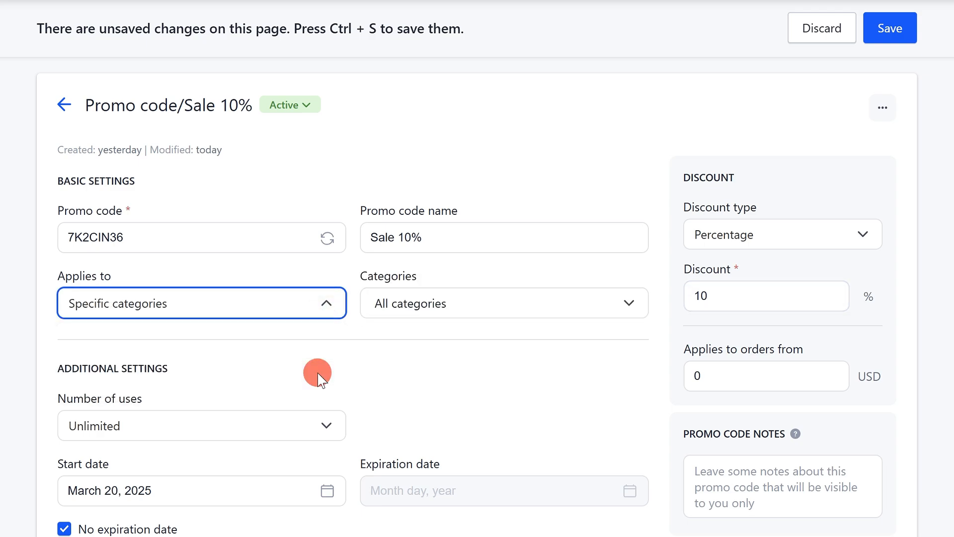
left_click(504, 303)
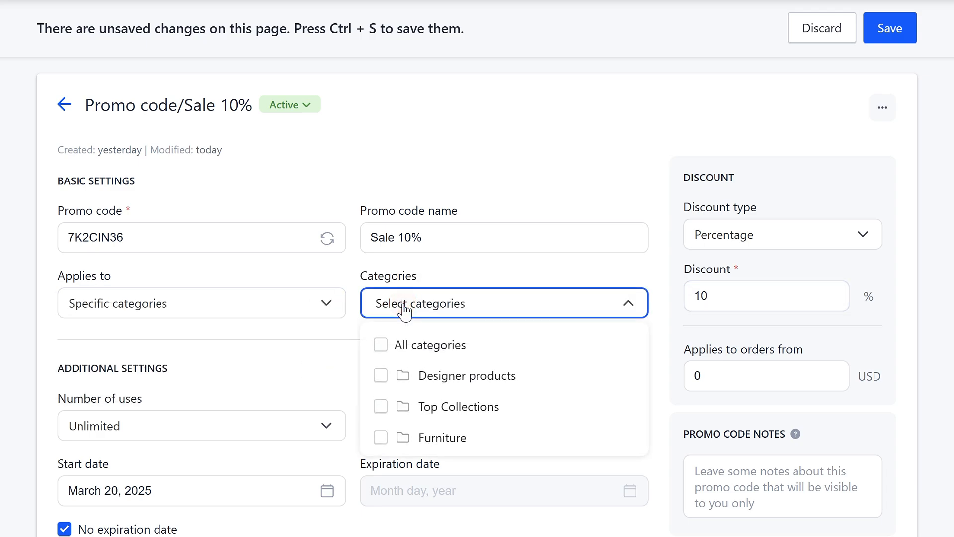
left_click(380, 406)
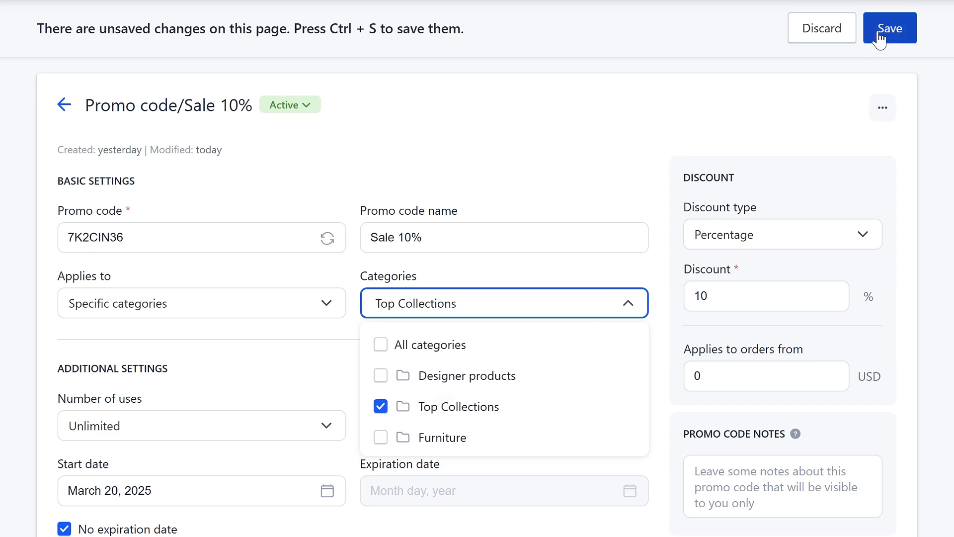
left_click(890, 28)
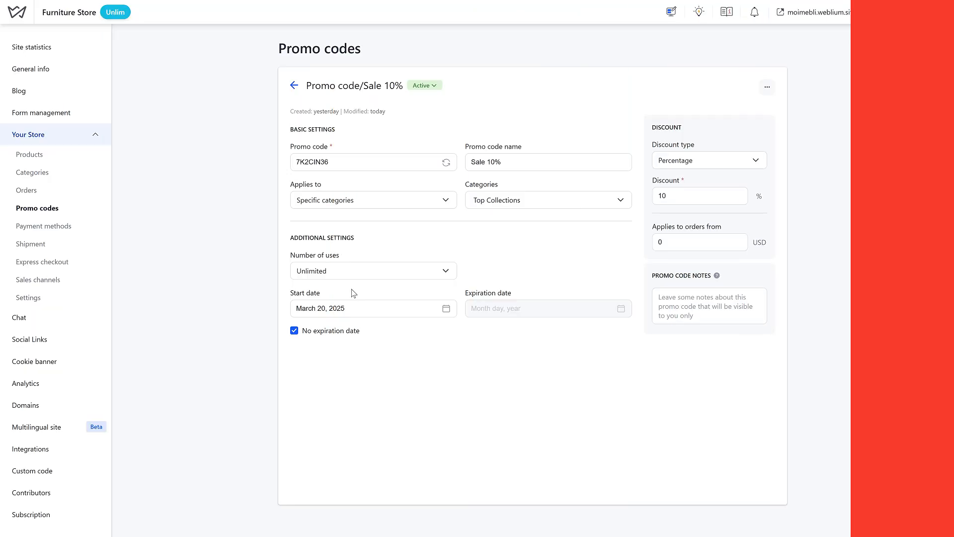
Set a usage limit of 100, trying a March 31, 2025 expiry before restoring no expiration.
scroll("down", 3)
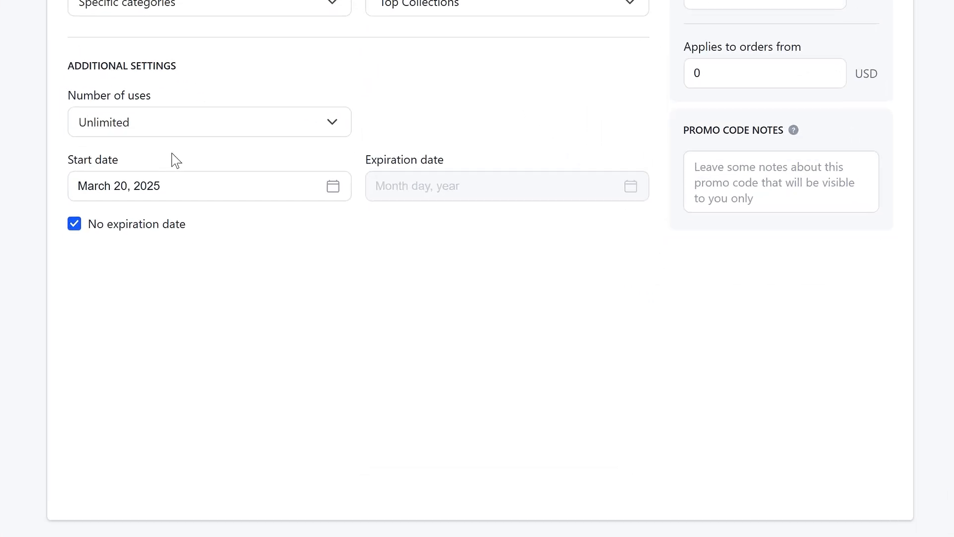
scroll("down", 3)
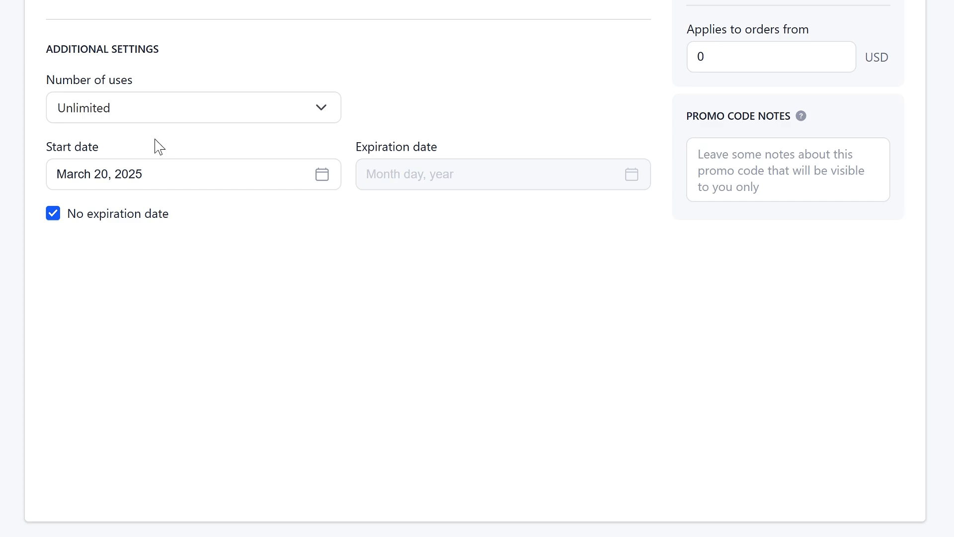
left_click(192, 107)
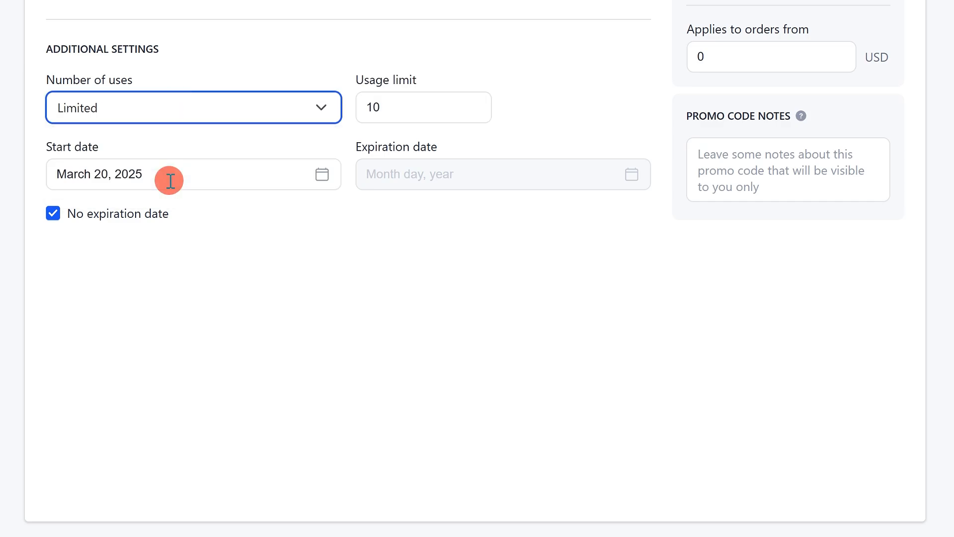
type("100")
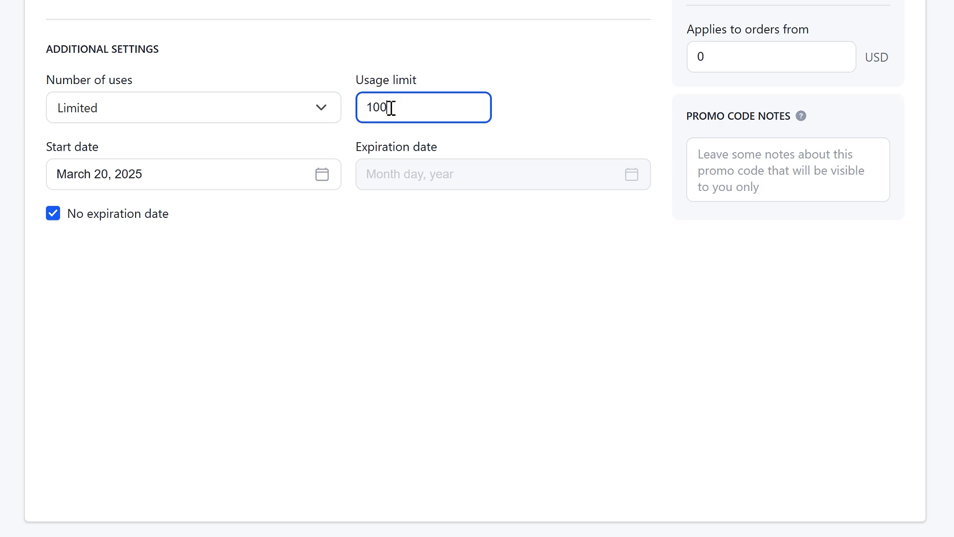
left_click(53, 214)
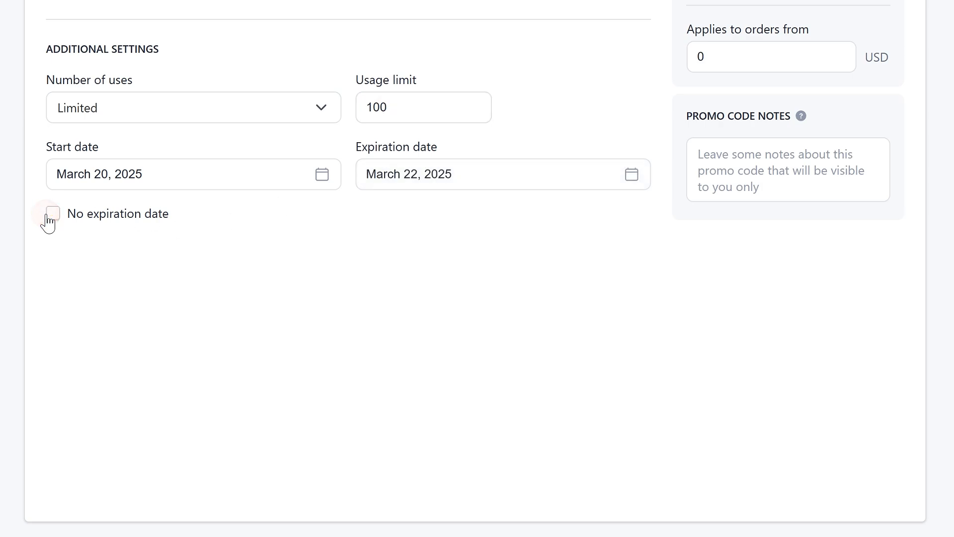
left_click(503, 174)
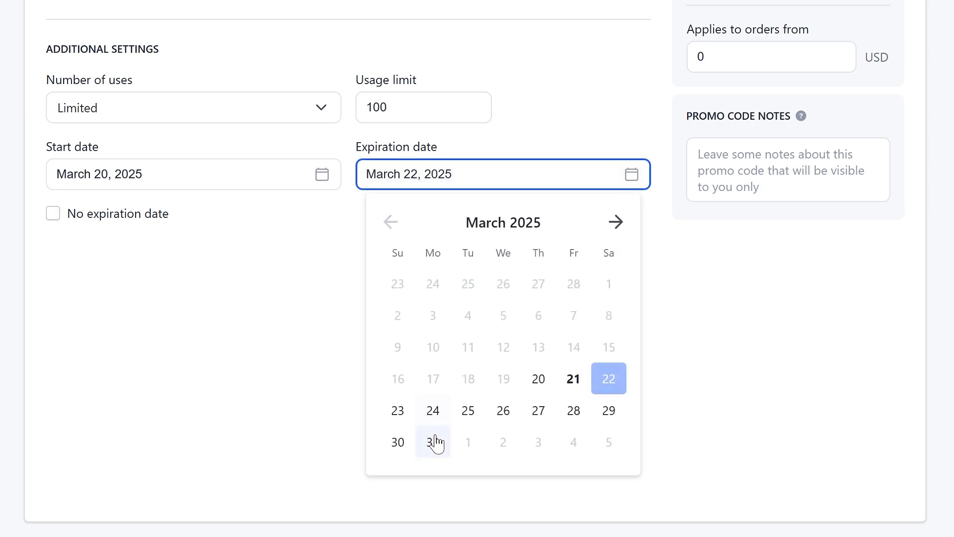
left_click(433, 442)
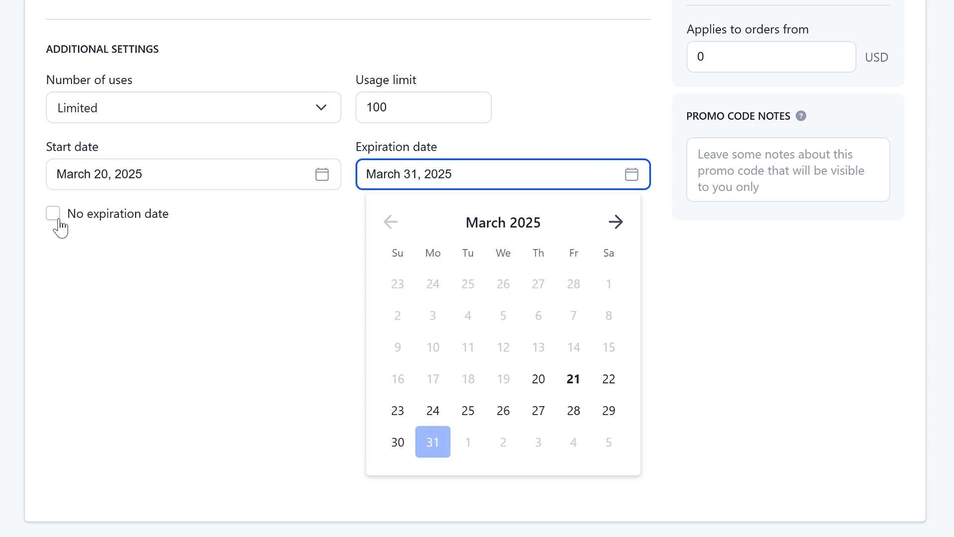
left_click(53, 213)
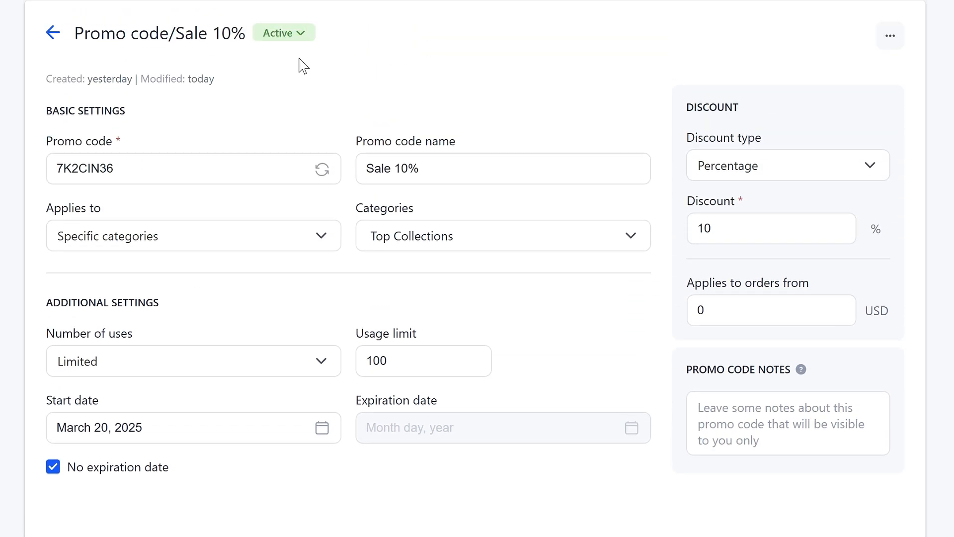
Go back to the promo codes list, where Sale 10% shows active with 0/100 uses.
left_click(283, 32)
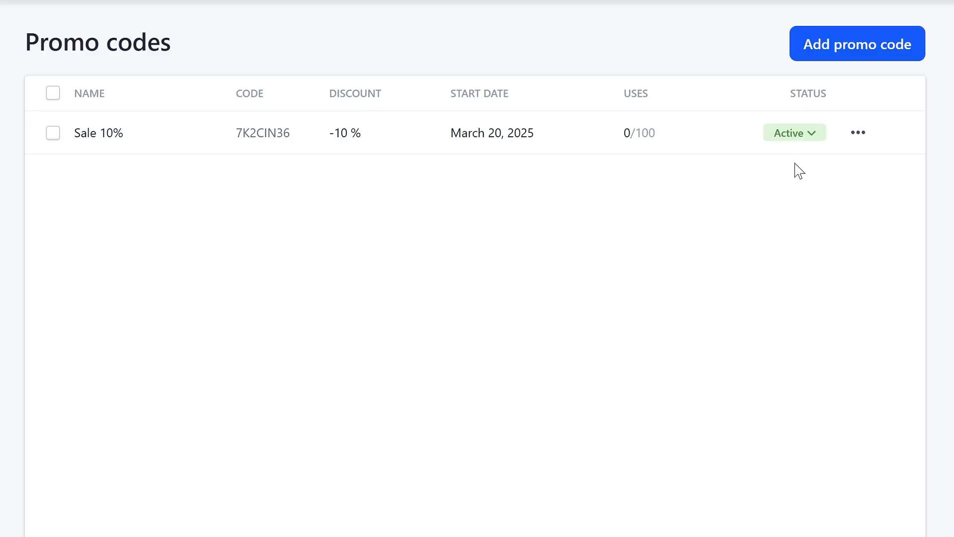
left_click(794, 133)
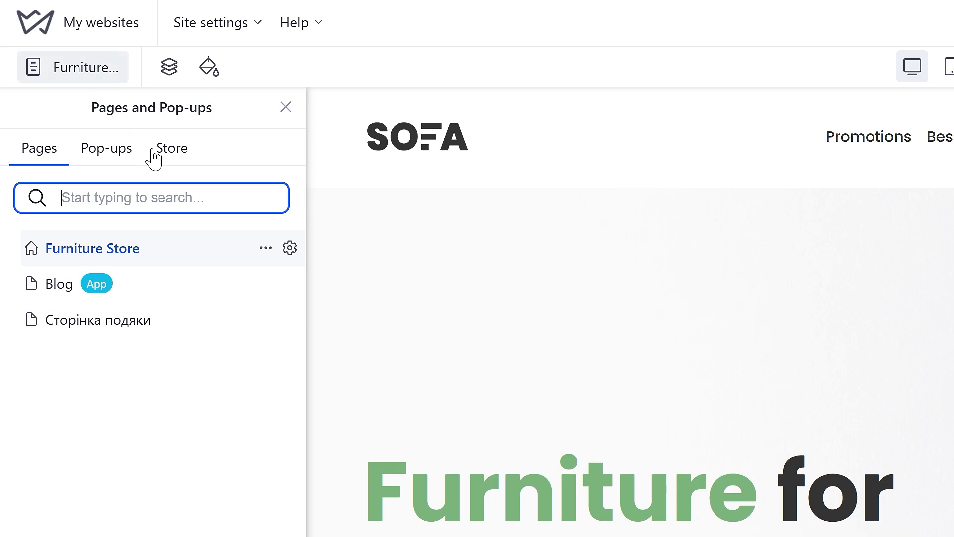
Show the store pages and open the promo code field in the shopping cart.
left_click(171, 149)
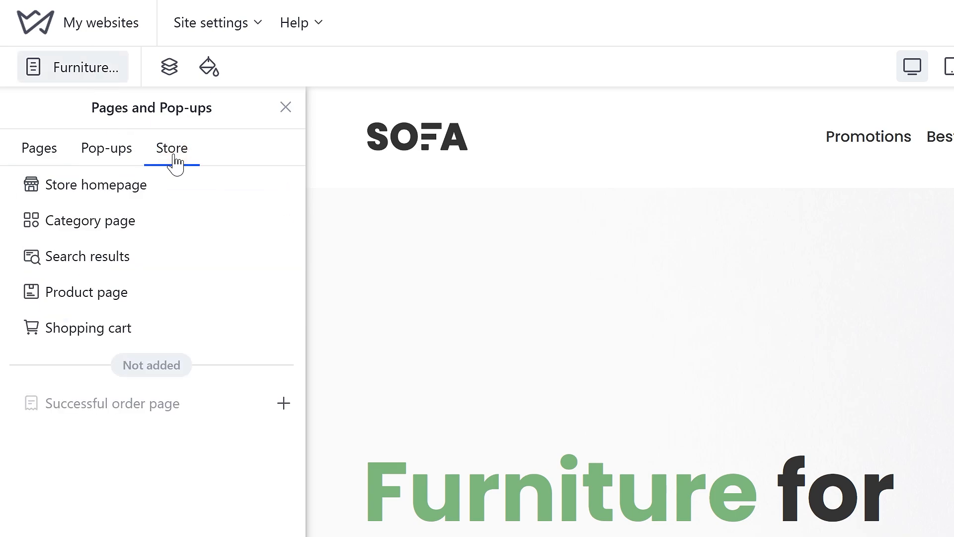
mouse_move(146, 328)
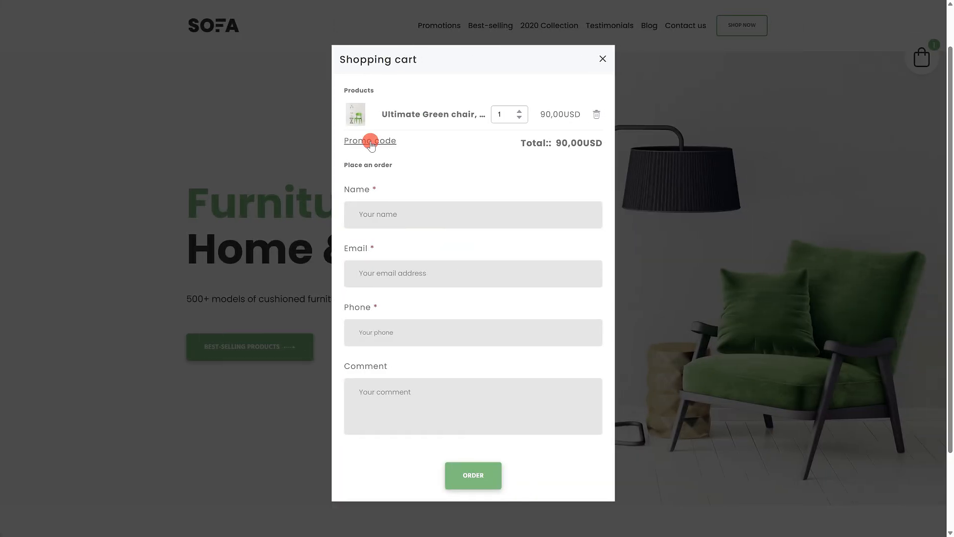
left_click(369, 140)
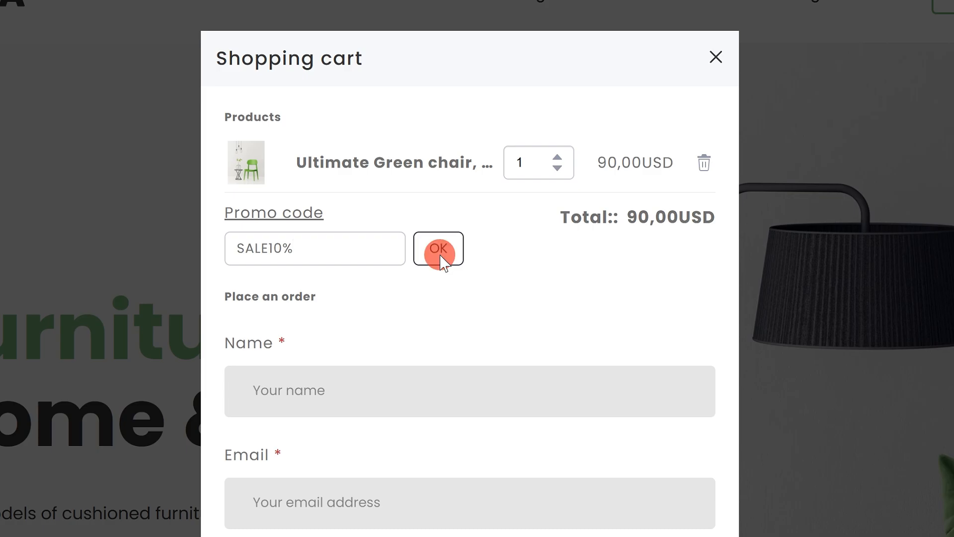